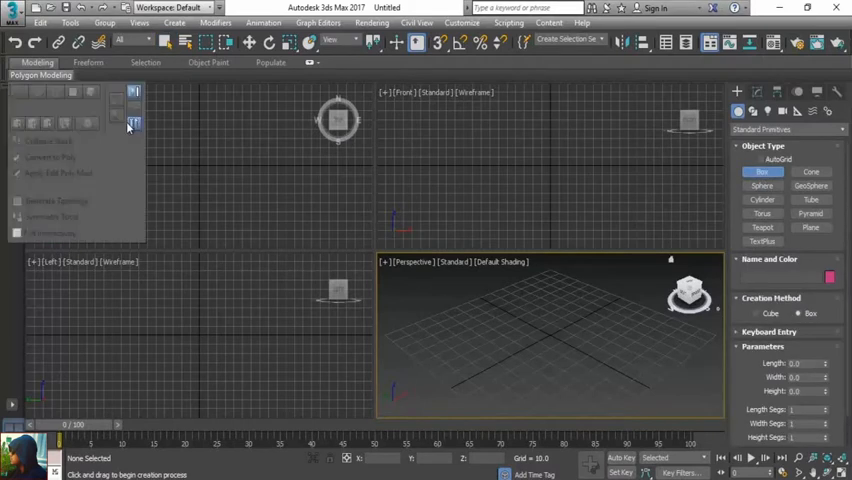
Step: Create Box001 as a wide, shallow slab dragged out in the viewport
click(134, 122)
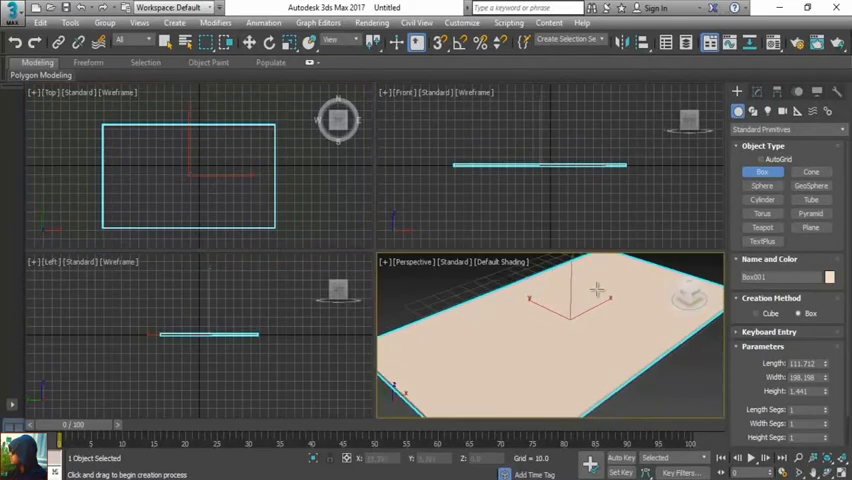
click(226, 40)
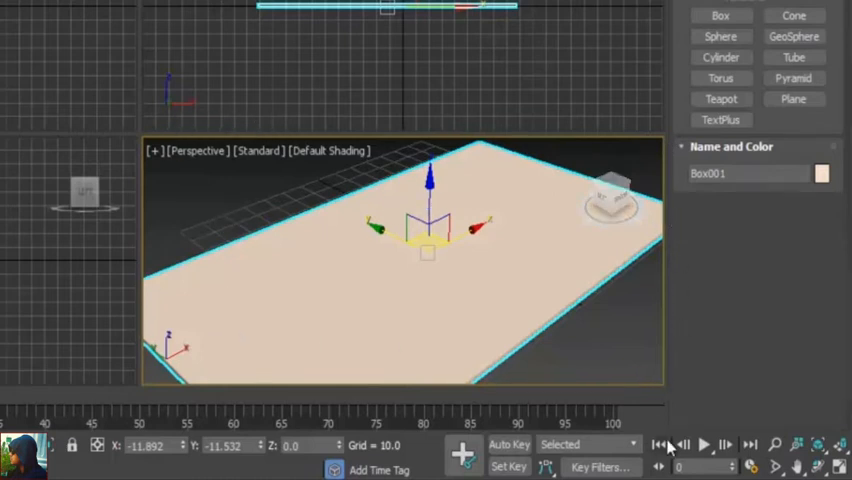
mouse_move(670, 444)
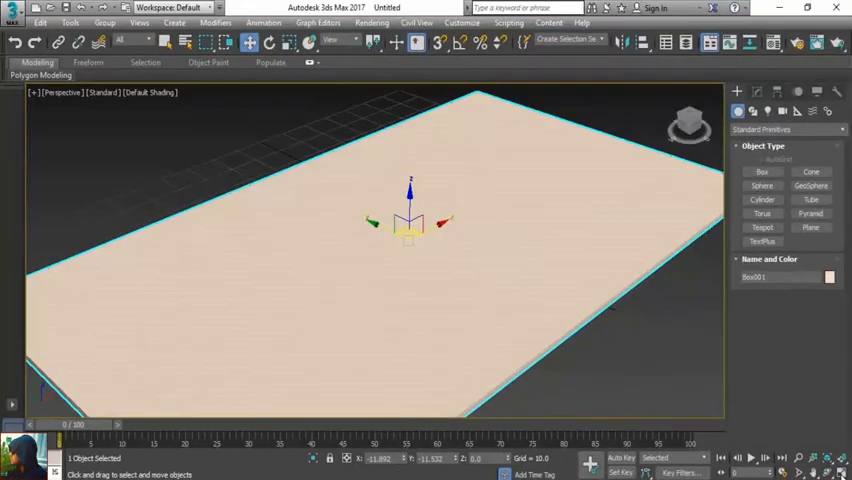
mouse_move(420, 268)
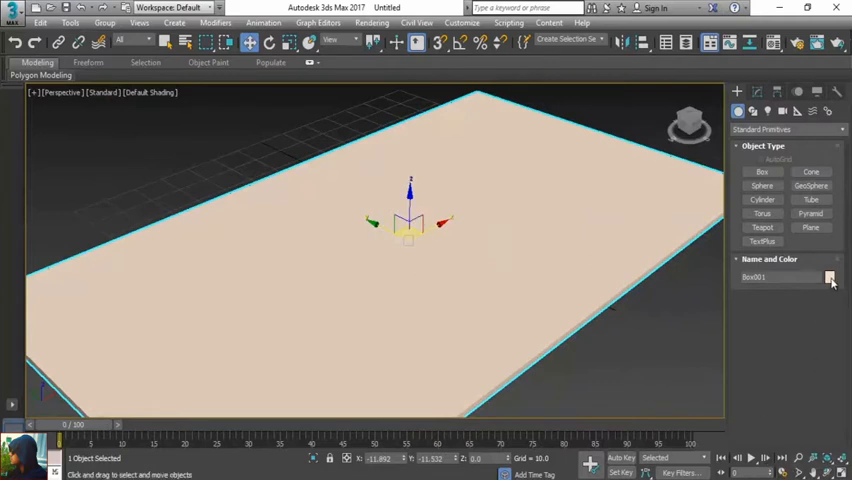
Step: Change Box001's object color from tan to bright green
click(830, 276)
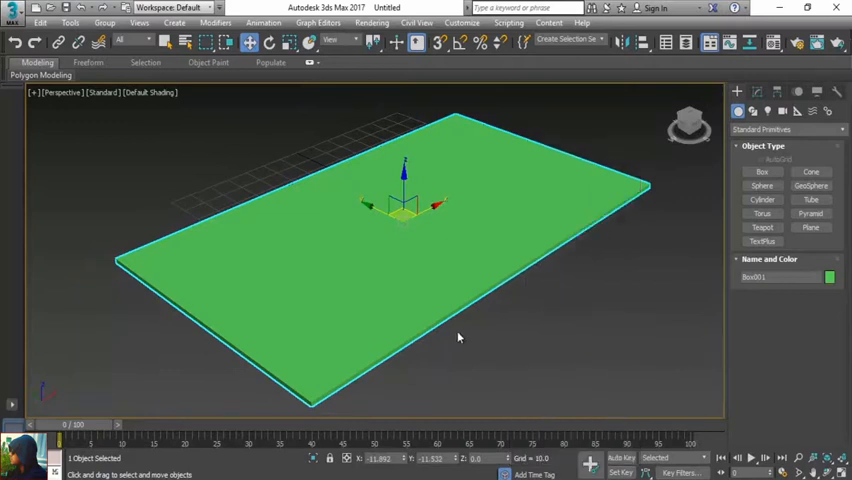
Step: Show edged faces and raise the box's length and width segments to 13
key(f4)
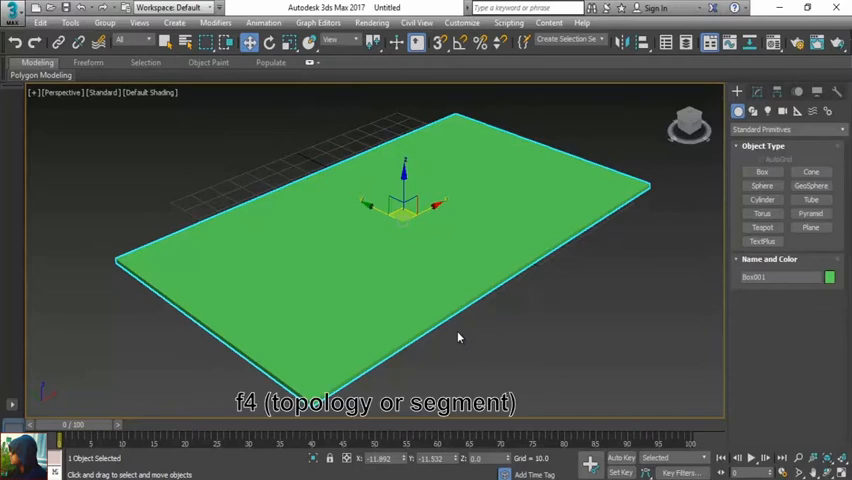
key(f4)
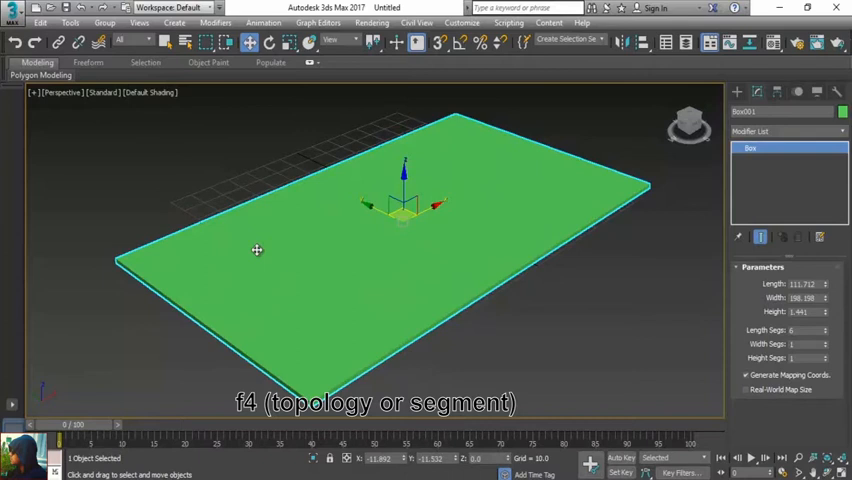
key(f4)
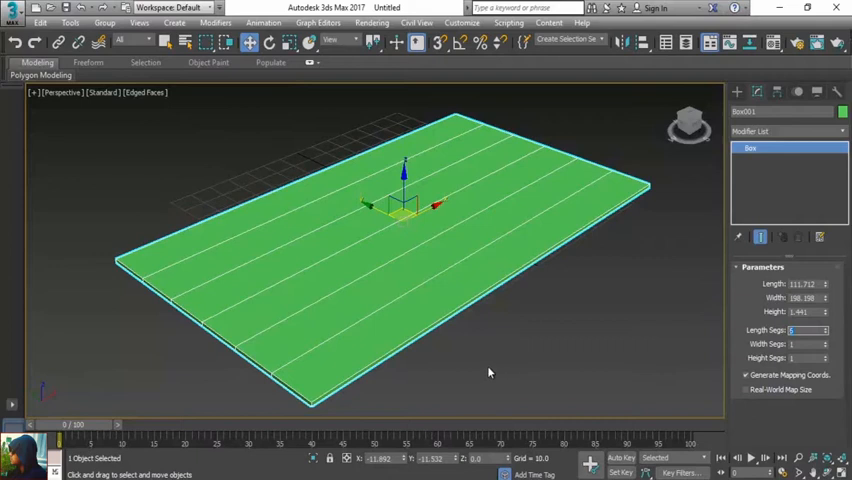
text(13)
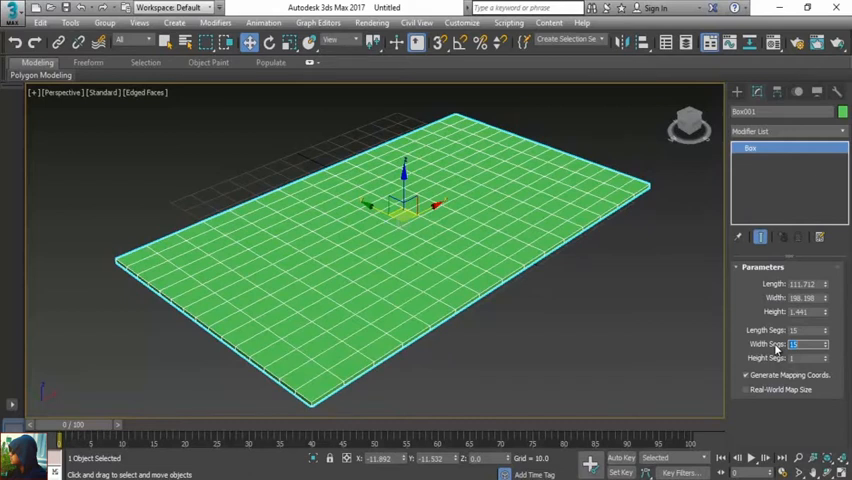
mouse_move(604, 346)
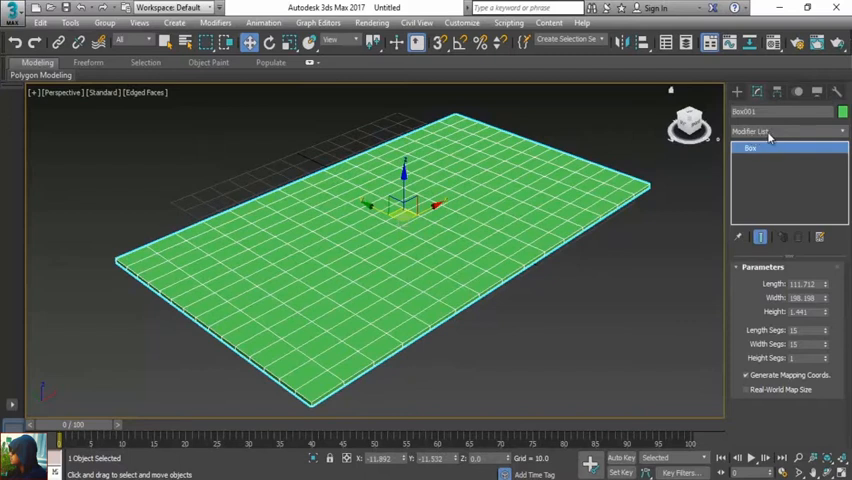
Step: Add a Cloth modifier on top of the gridded box from the Modifier List
click(738, 92)
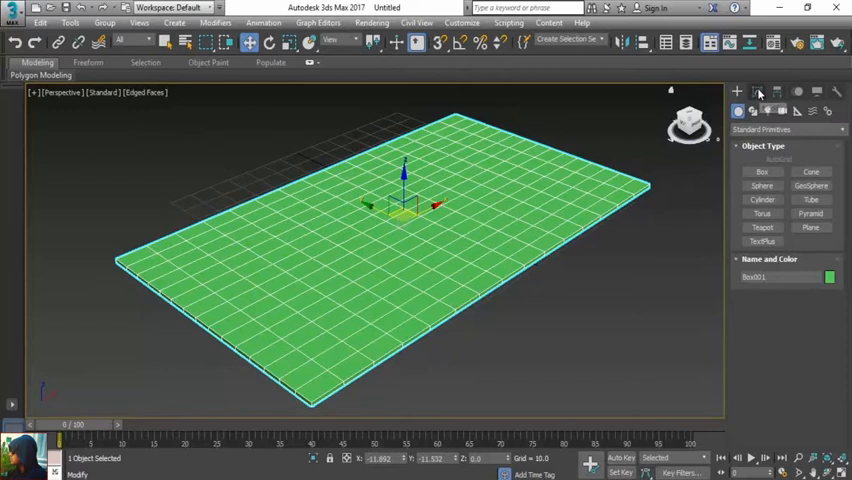
click(760, 92)
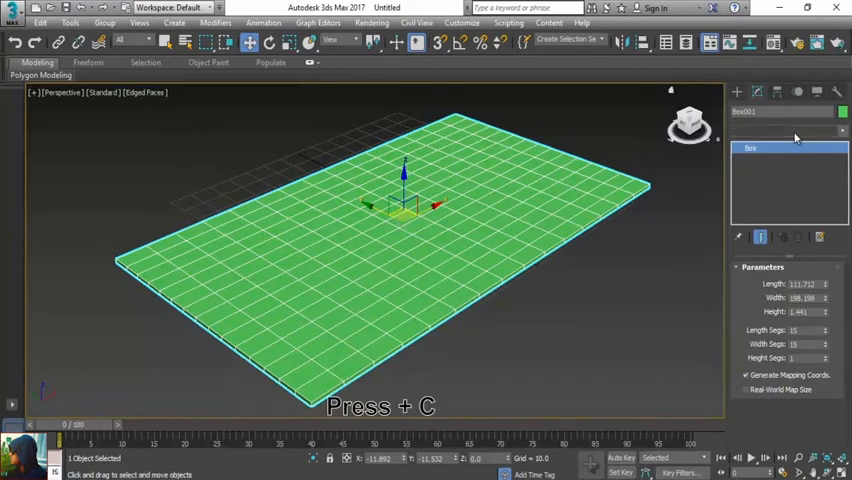
click(788, 132)
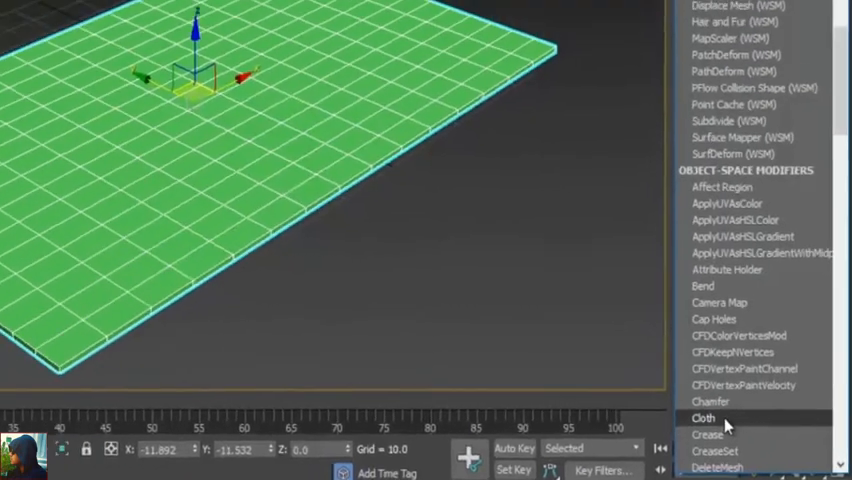
click(704, 418)
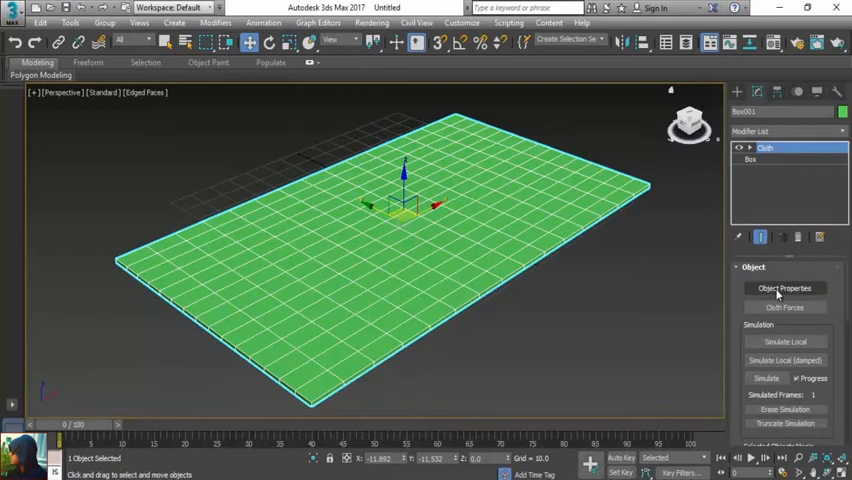
Step: Register Box001 as a cloth object with a cloth preset in Object Properties and confirm
click(784, 288)
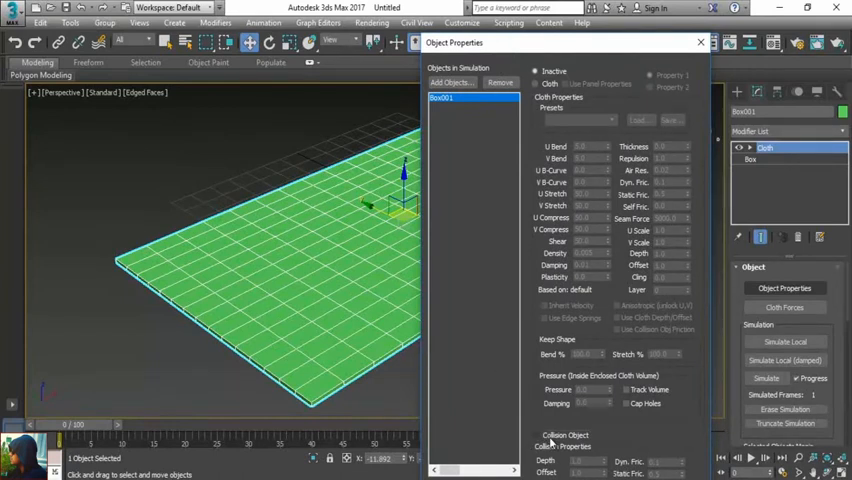
click(536, 84)
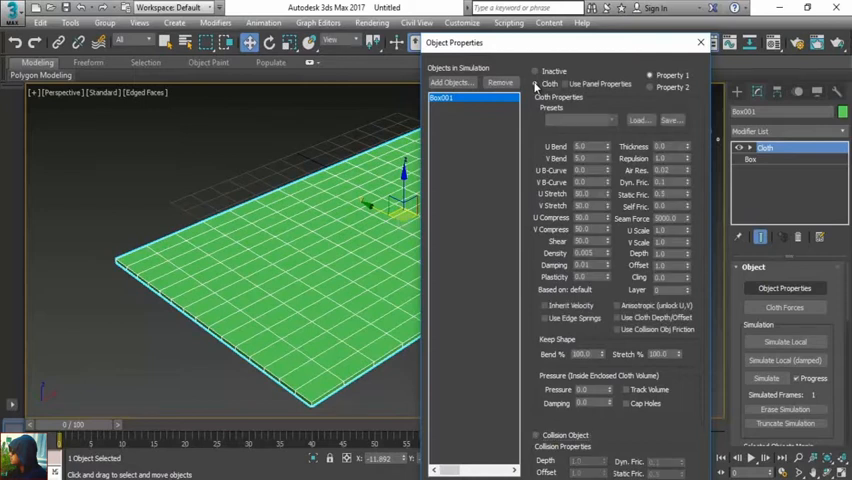
click(536, 84)
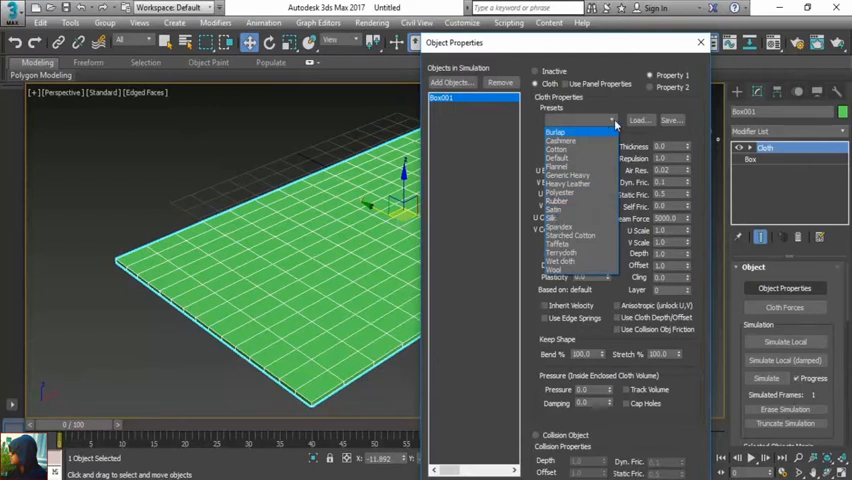
click(556, 132)
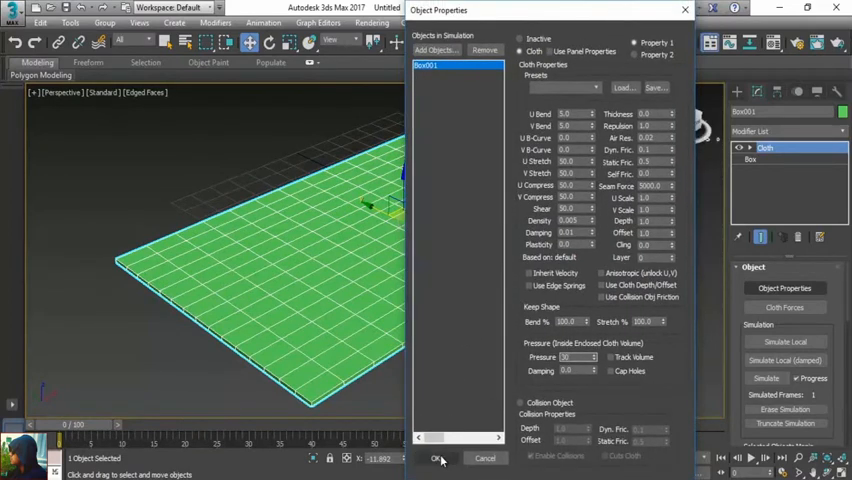
click(436, 458)
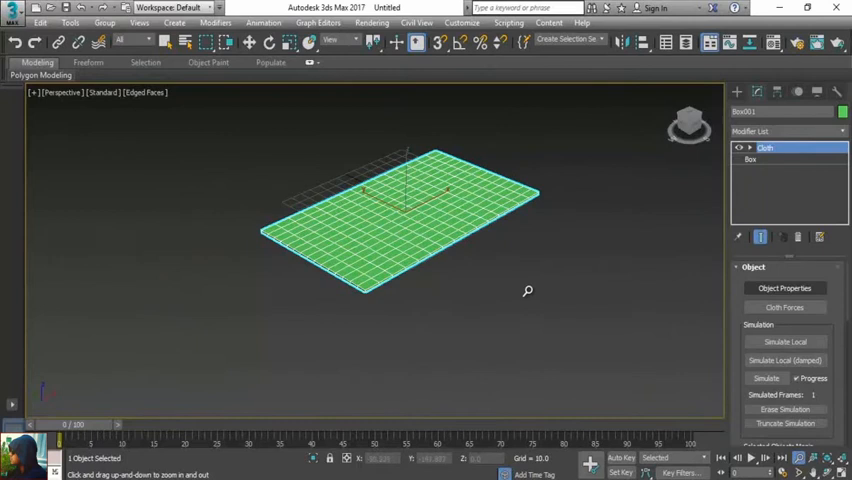
Step: Run Simulate Local so the gridded slab inflates into a puffy pillow
click(224, 40)
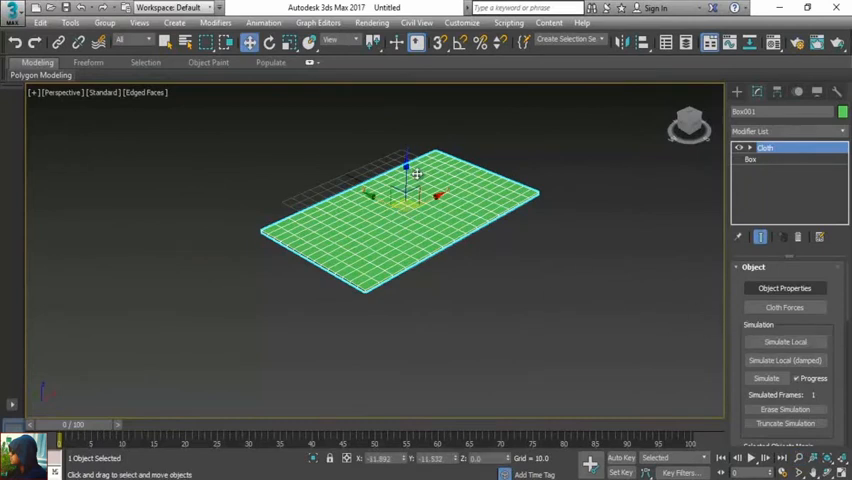
click(784, 342)
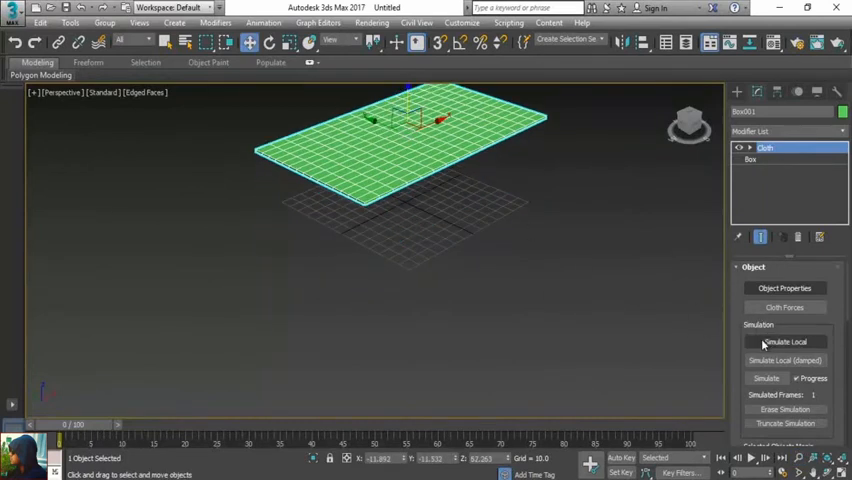
click(784, 342)
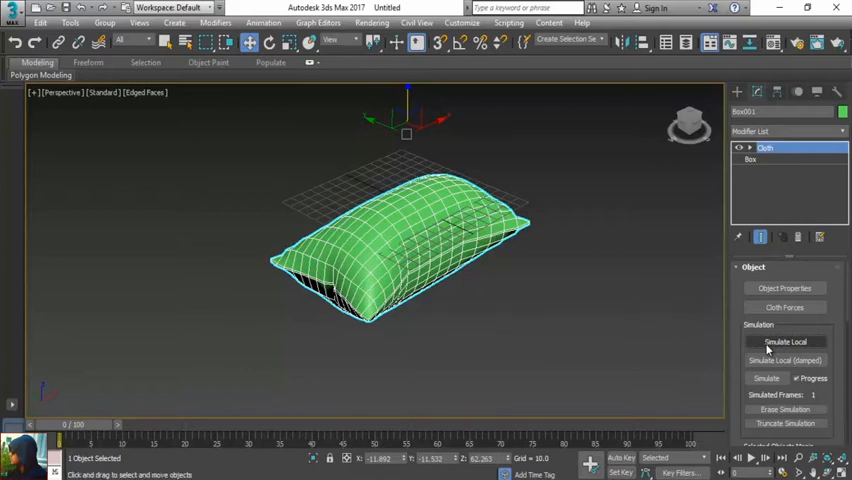
mouse_move(768, 352)
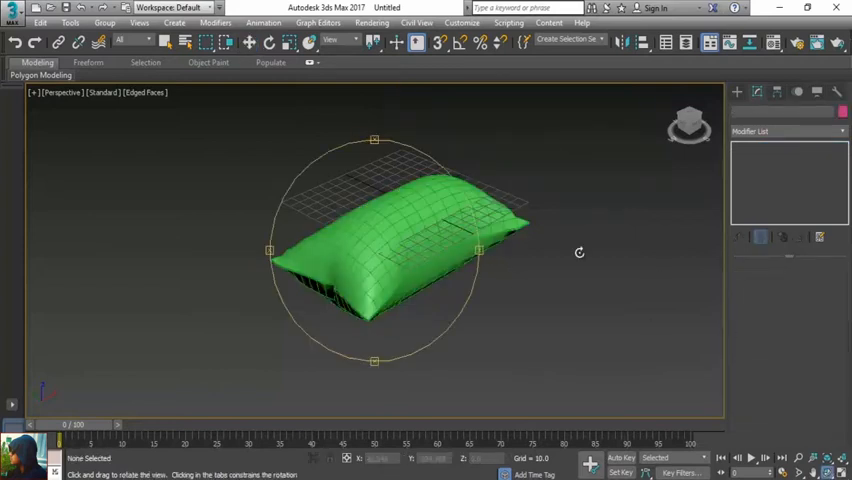
Step: Orbit around the inflated pillow, hide the grid, and bring up its right-click quad menu
drag(578, 252, 644, 200)
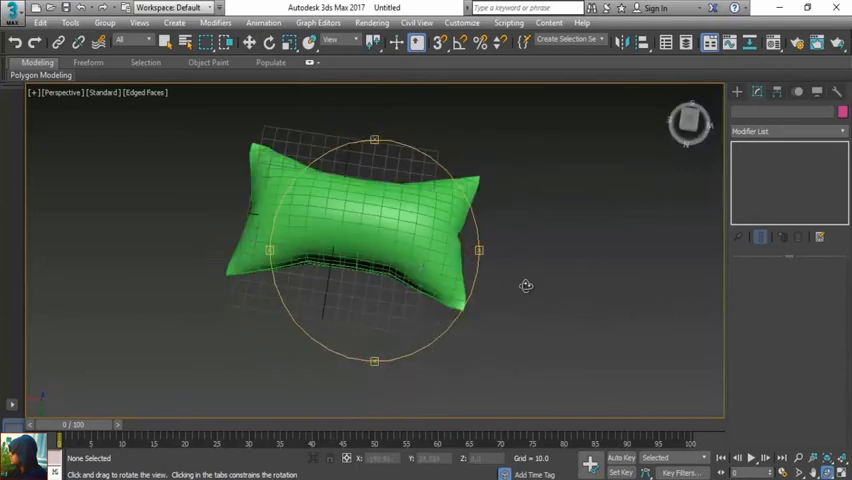
drag(526, 286, 410, 228)
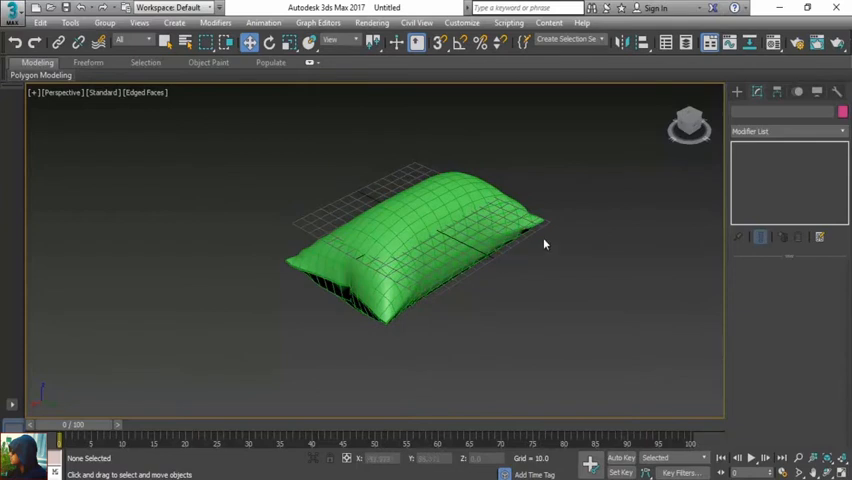
mouse_move(550, 234)
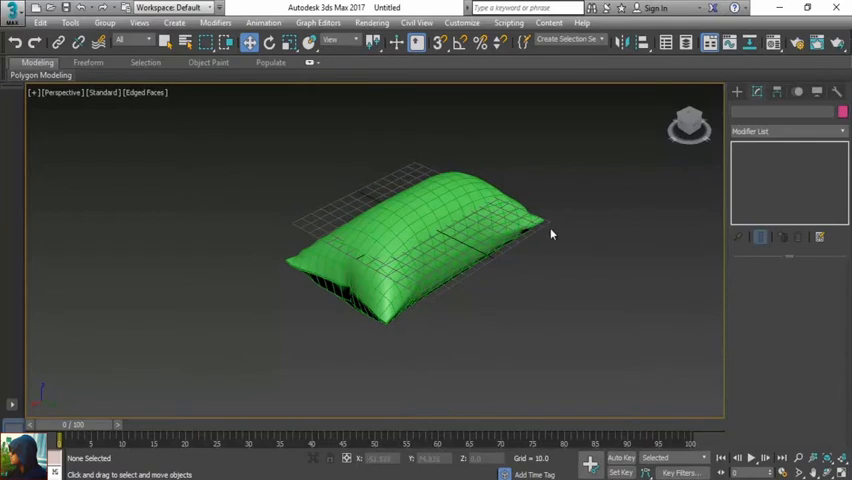
key(g)
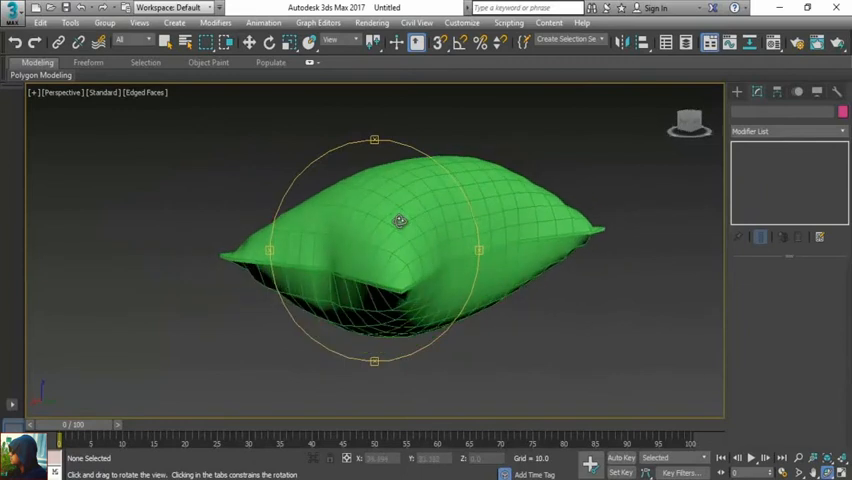
drag(400, 220, 420, 292)
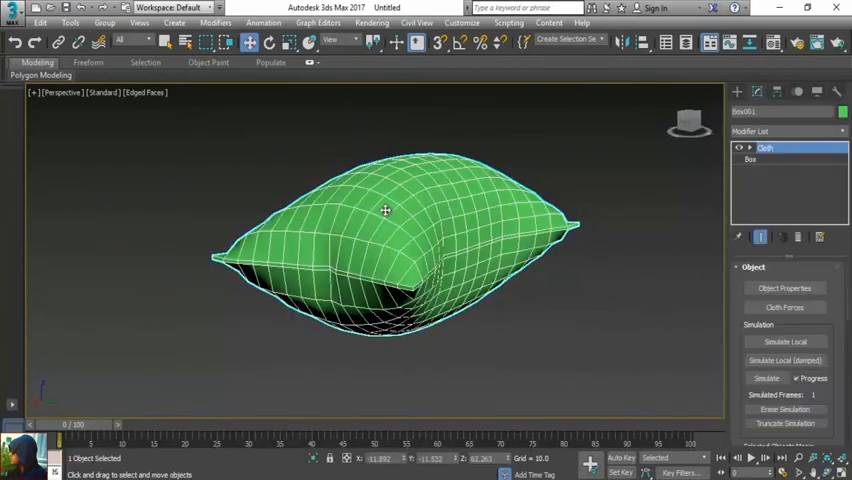
right_click(384, 210)
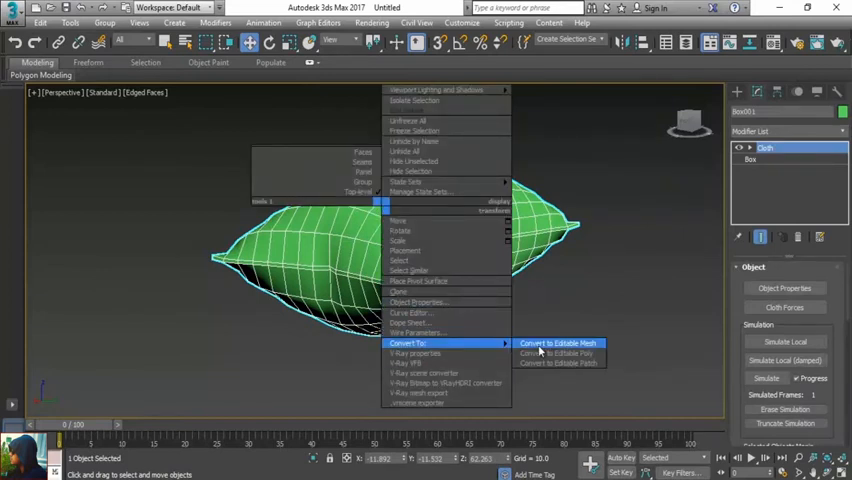
mouse_move(556, 352)
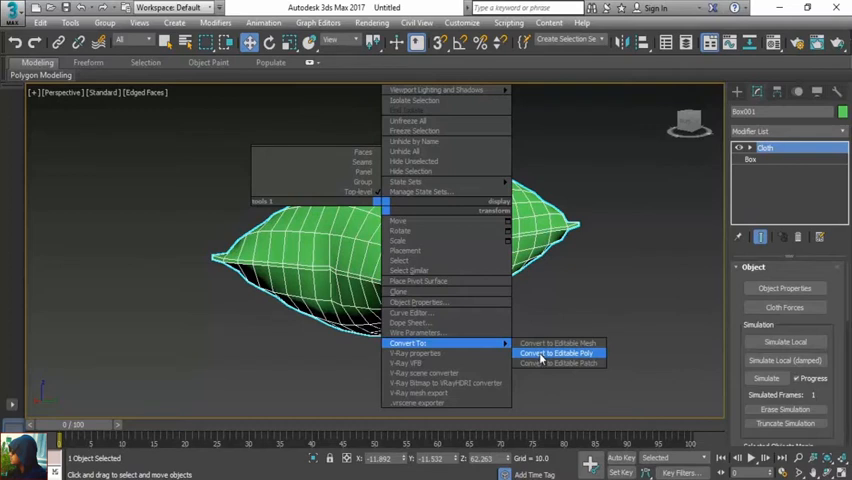
Step: Convert the pillow to an Editable Poly and expand its sub-object levels in the stack
click(556, 352)
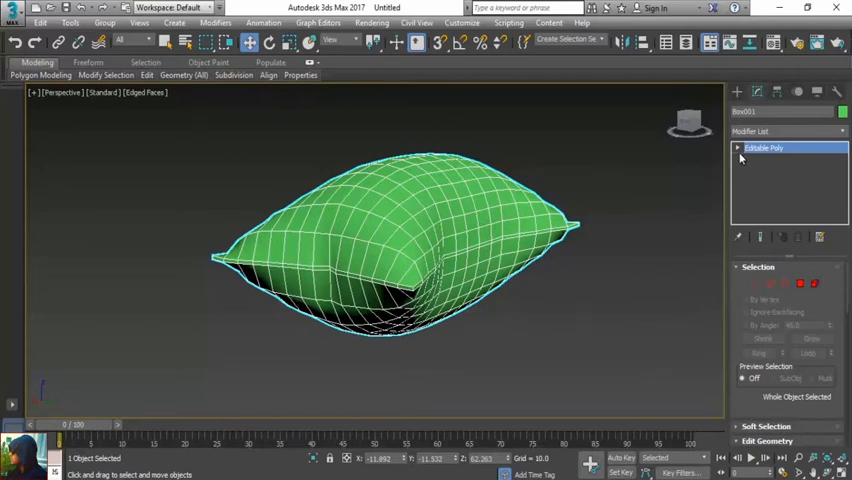
click(736, 148)
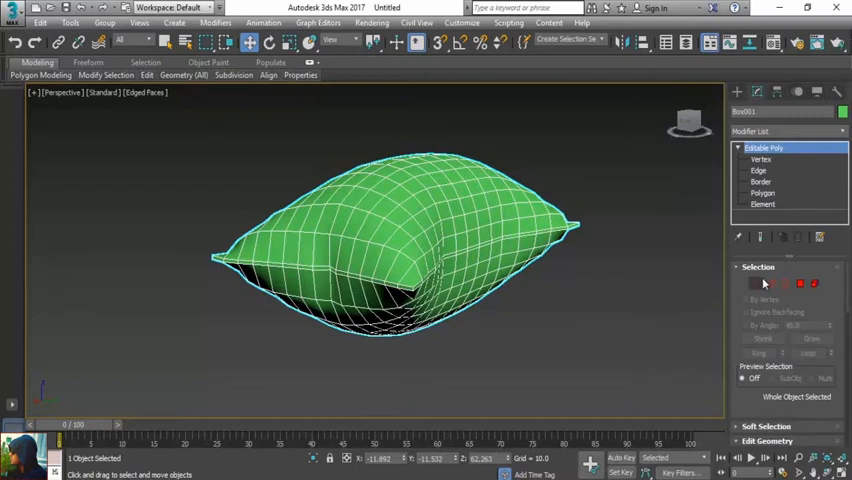
mouse_move(760, 284)
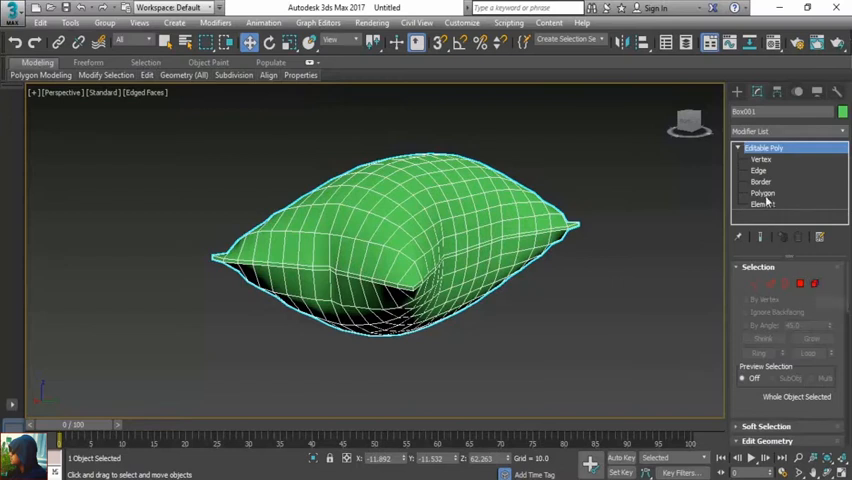
mouse_move(770, 160)
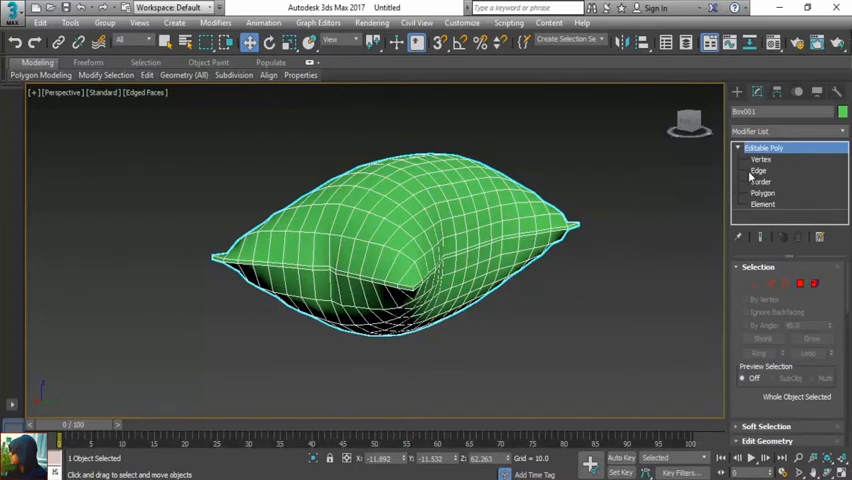
Step: At Edge level, ring-select the 60 edges crossing the pillow's middle
click(760, 170)
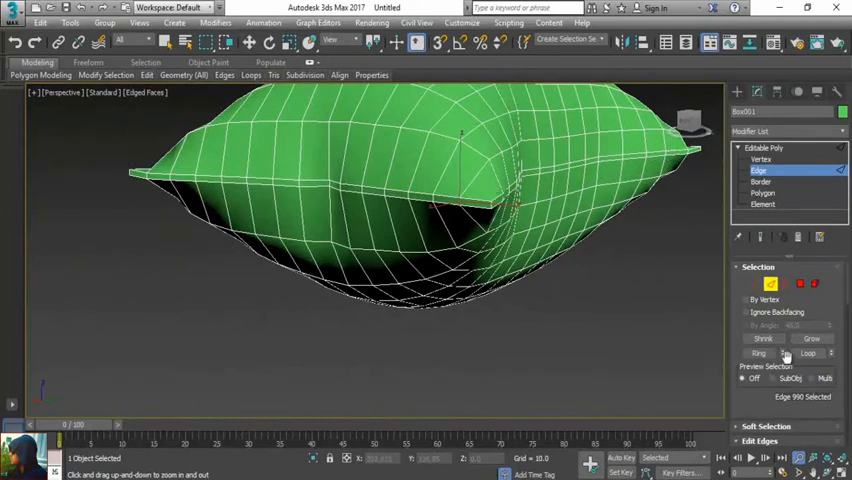
click(760, 352)
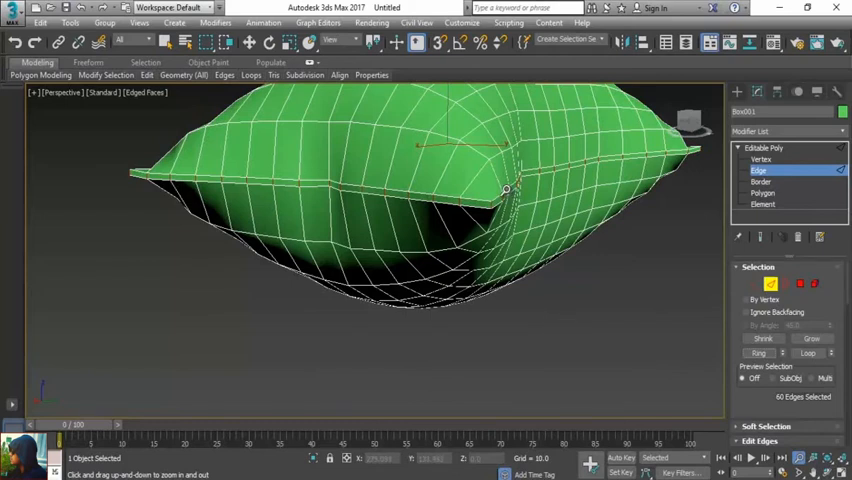
click(756, 264)
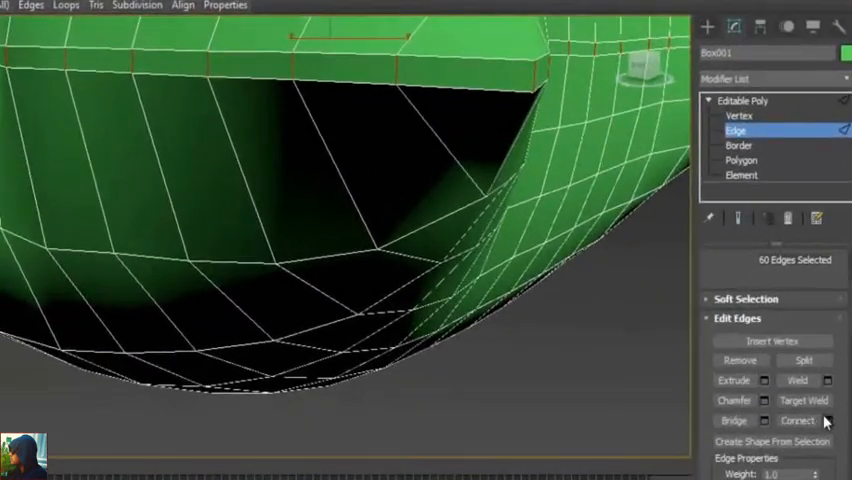
Step: Connect the selected edges via the Connect caddy to add edge loops around the seam
click(828, 420)
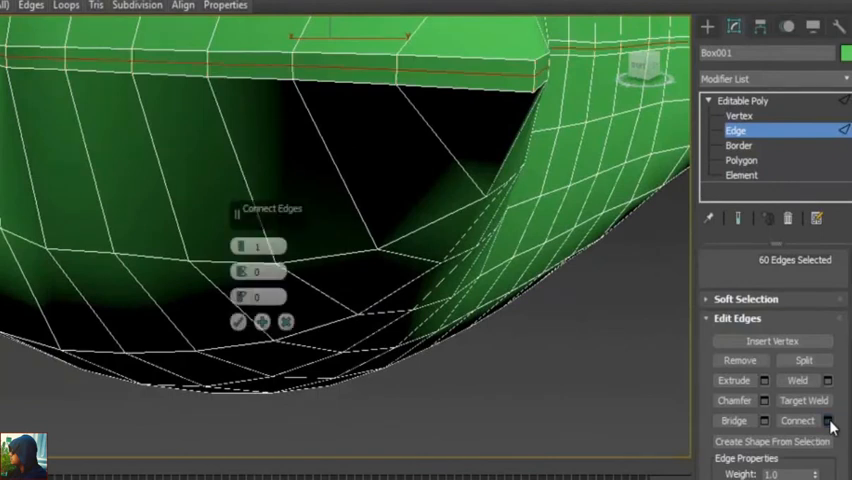
click(276, 242)
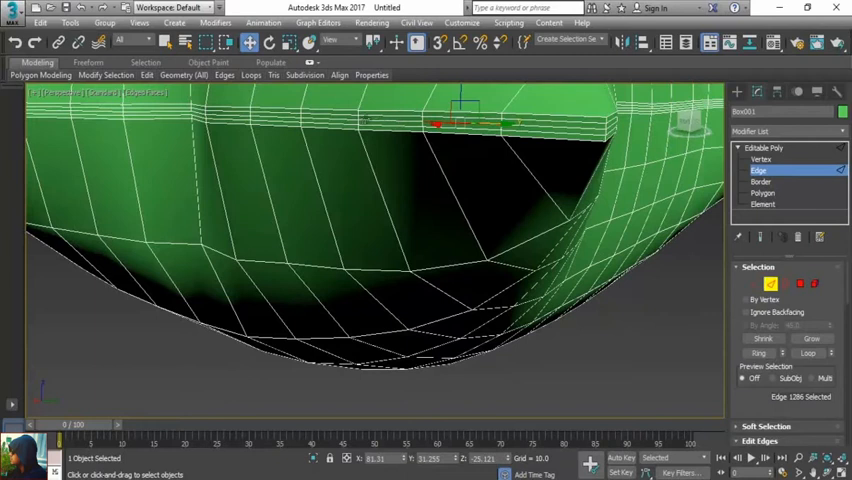
Step: Select the middle loop of 60 new edges and scale it inward to pinch the seam
click(808, 352)
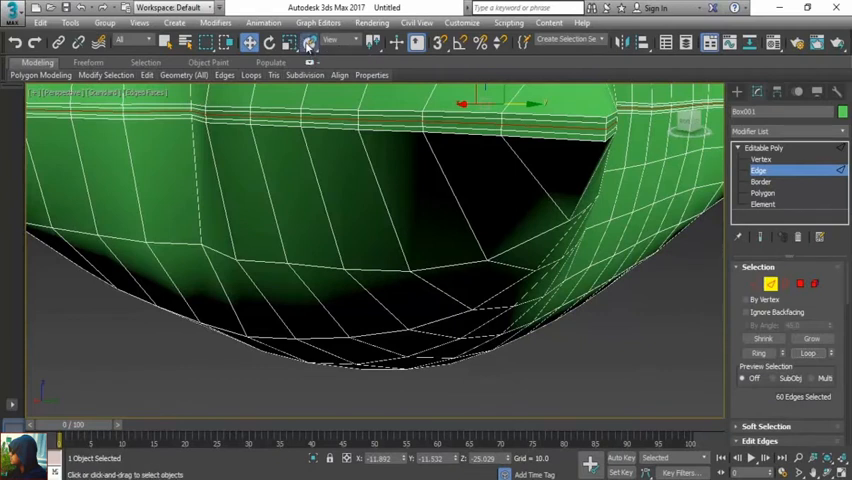
mouse_move(370, 72)
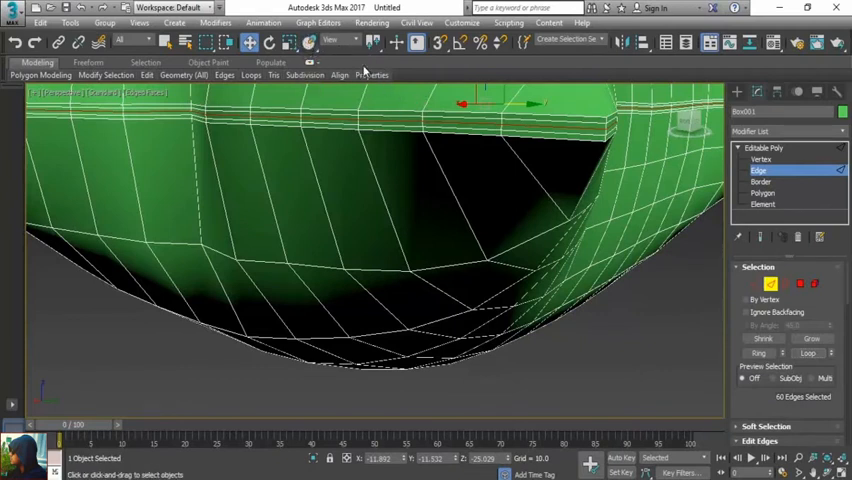
click(290, 42)
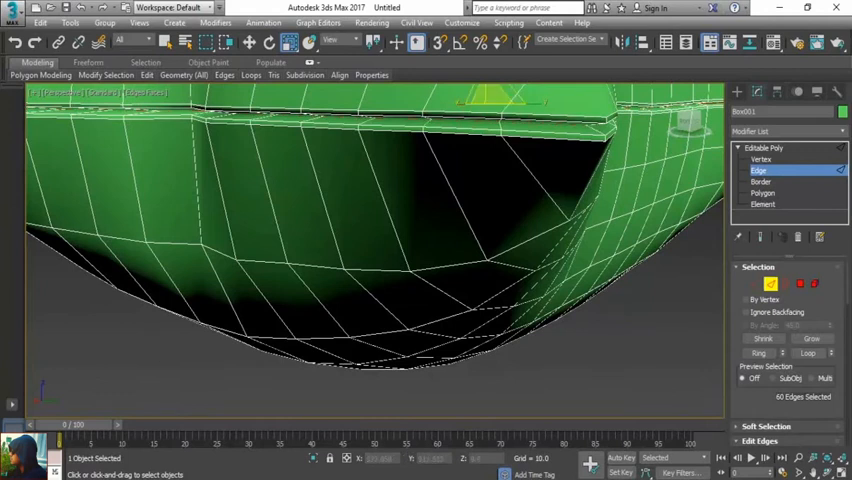
mouse_move(722, 454)
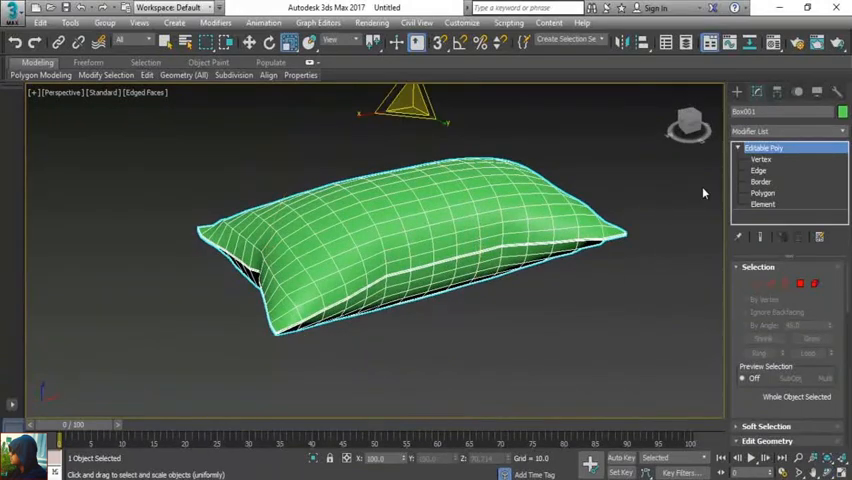
Step: Deselect the pillow in empty viewport space to view the pinched seam around its middle
click(788, 132)
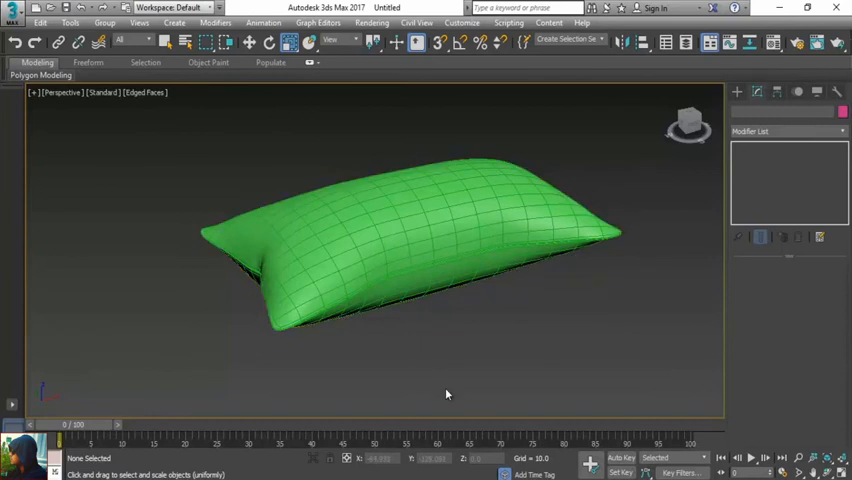
Step: Hide edged faces with F4 and add a MeshSmooth modifier to the pillow's Editable Poly
key(F4)
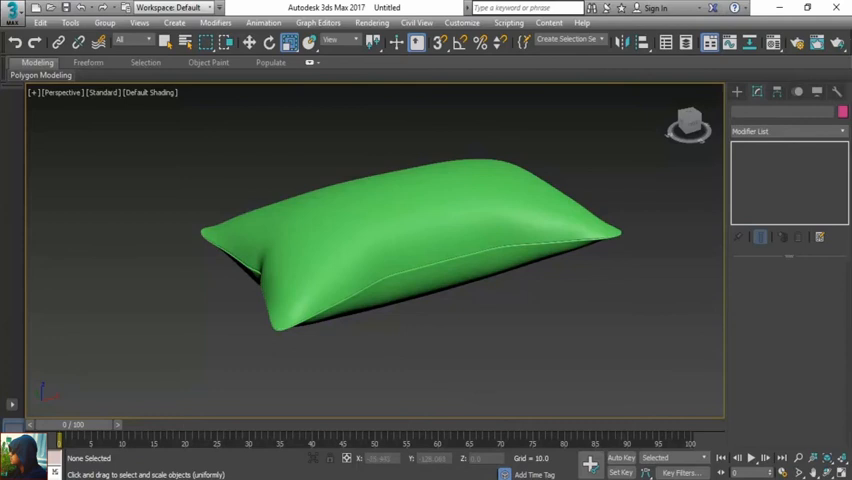
mouse_move(754, 442)
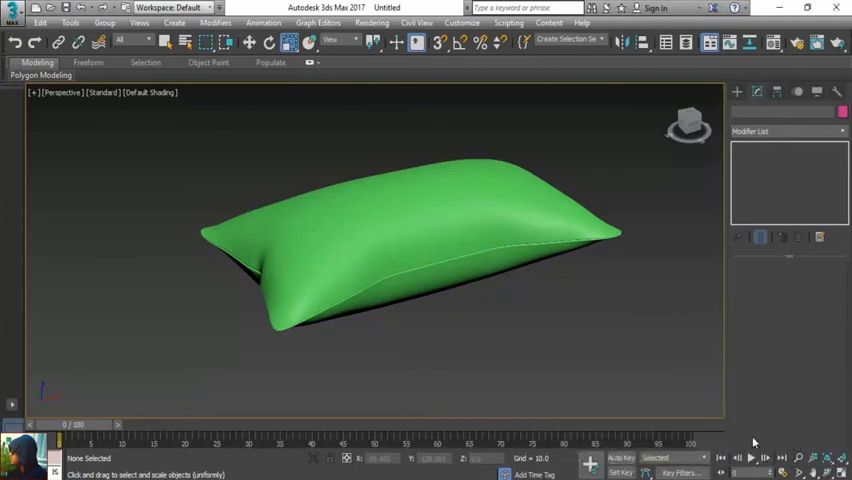
click(414, 232)
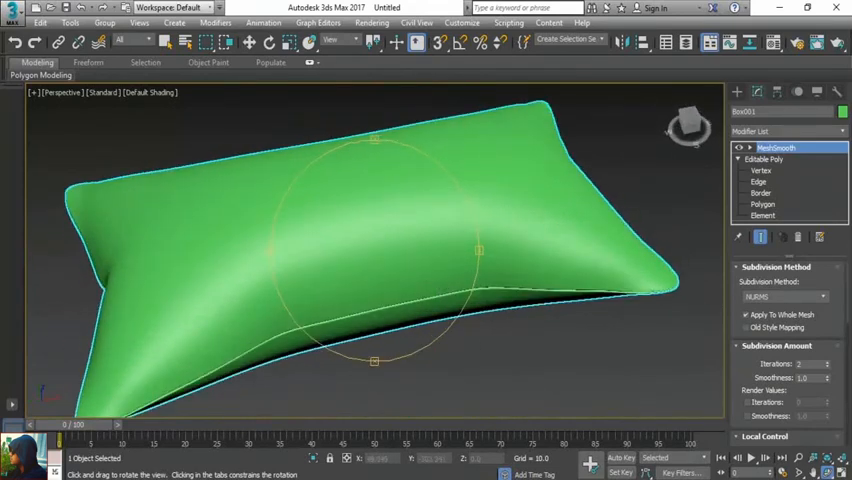
Step: Switch to the four-viewport layout with Alt+W and orbit the Perspective view around the pillow
key(alt+w)
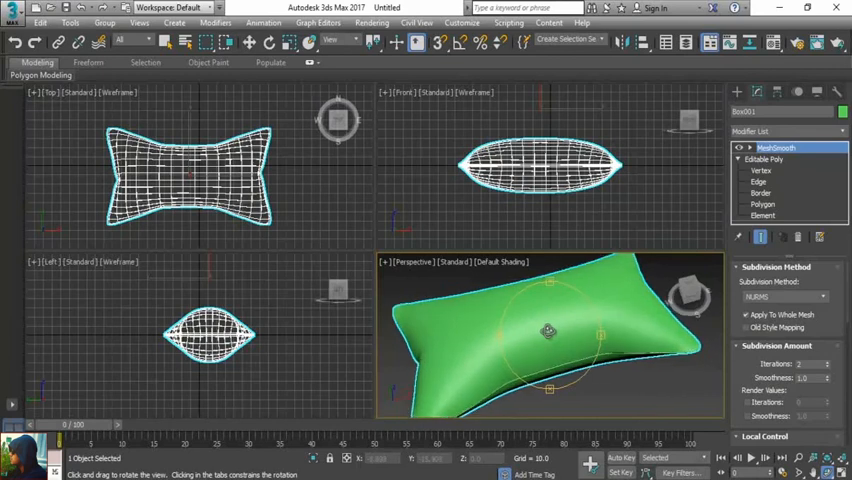
drag(548, 332, 516, 372)
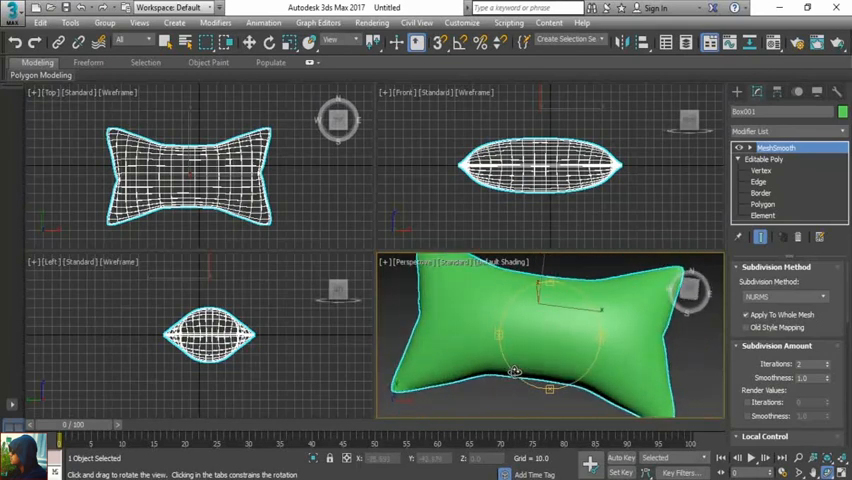